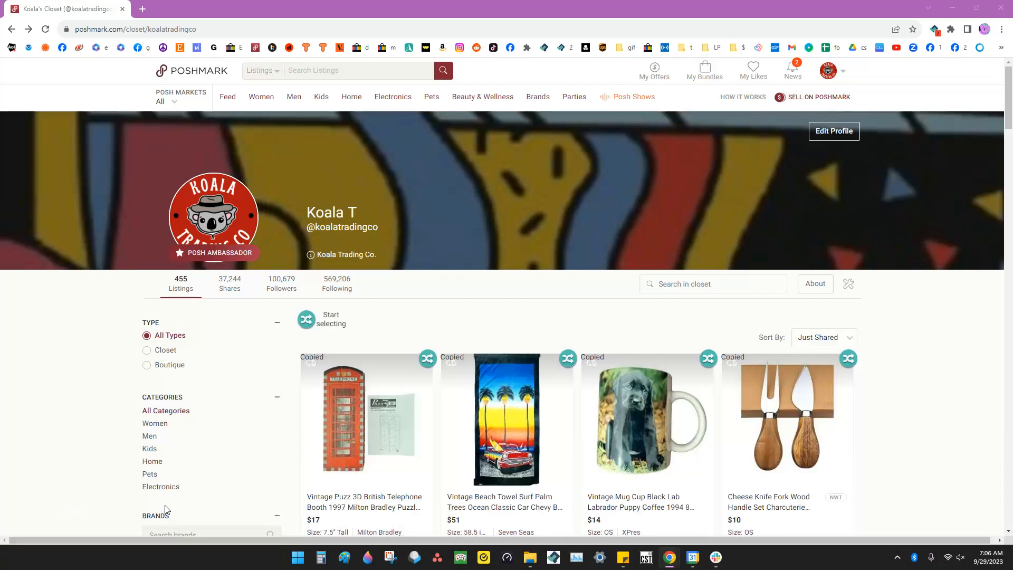
pyautogui.moveTo(407, 322)
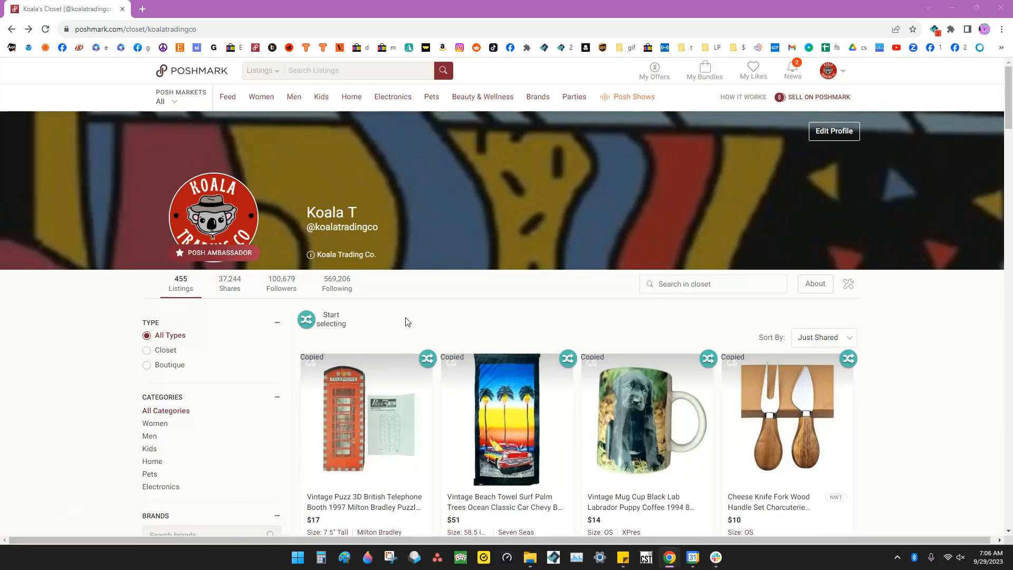
pyautogui.moveTo(372, 322)
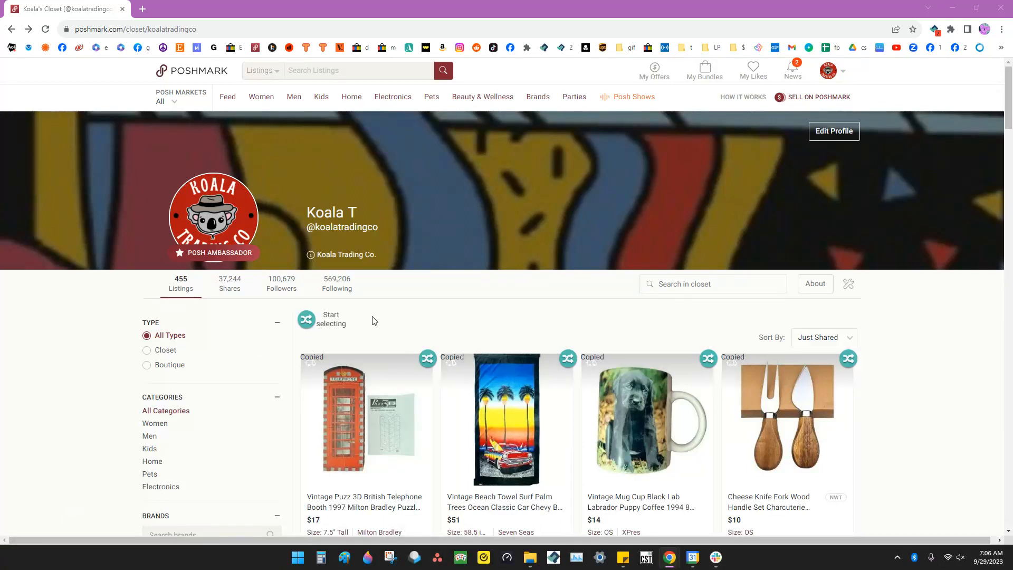
# Step: Select fifteen closet listings, including the Labrador mug and Hoka Speedgoat shoes
pyautogui.click(305, 318)
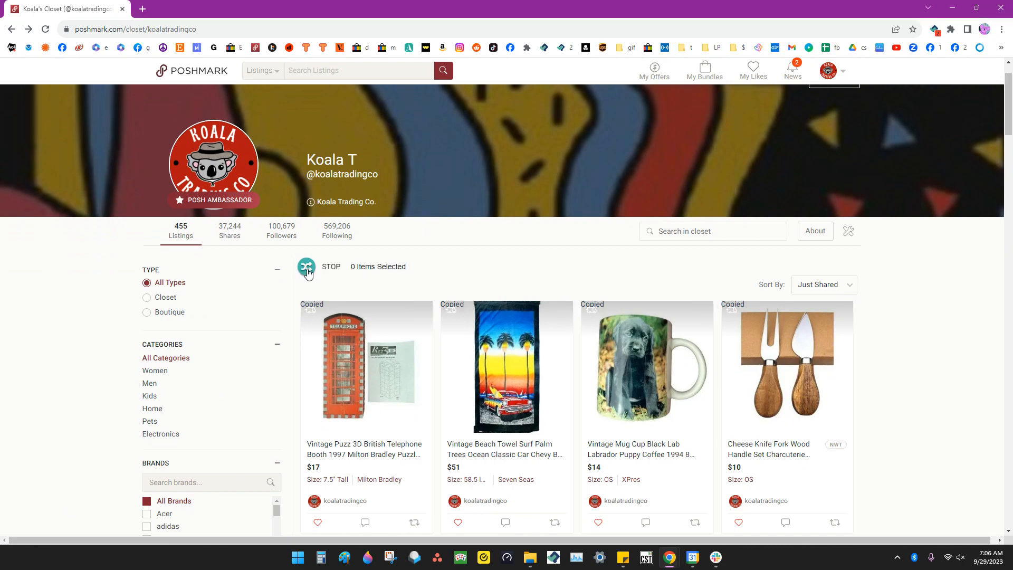
pyautogui.moveTo(474, 304)
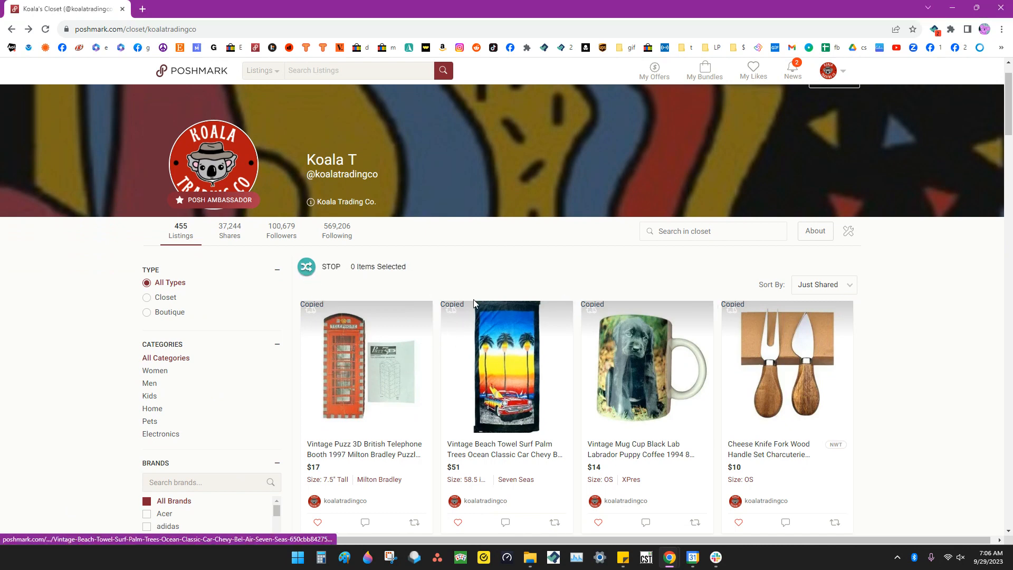
pyautogui.scroll(-3)
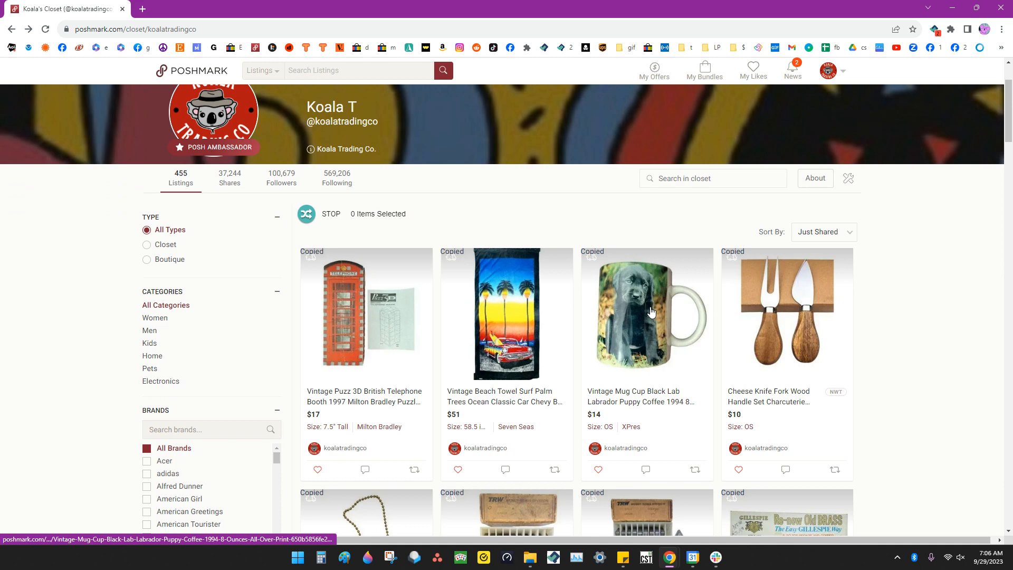
pyautogui.click(646, 313)
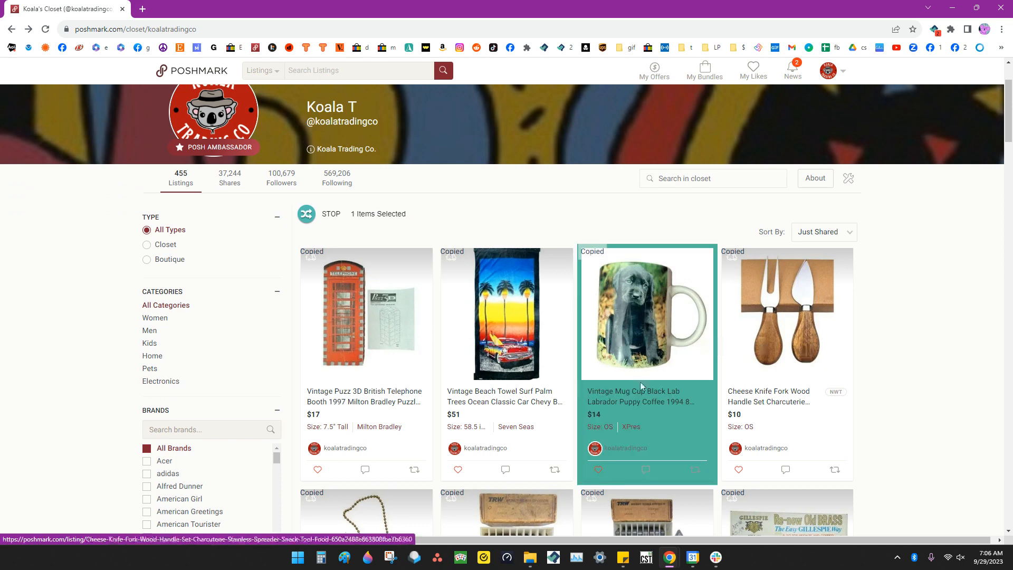
pyautogui.scroll(-3)
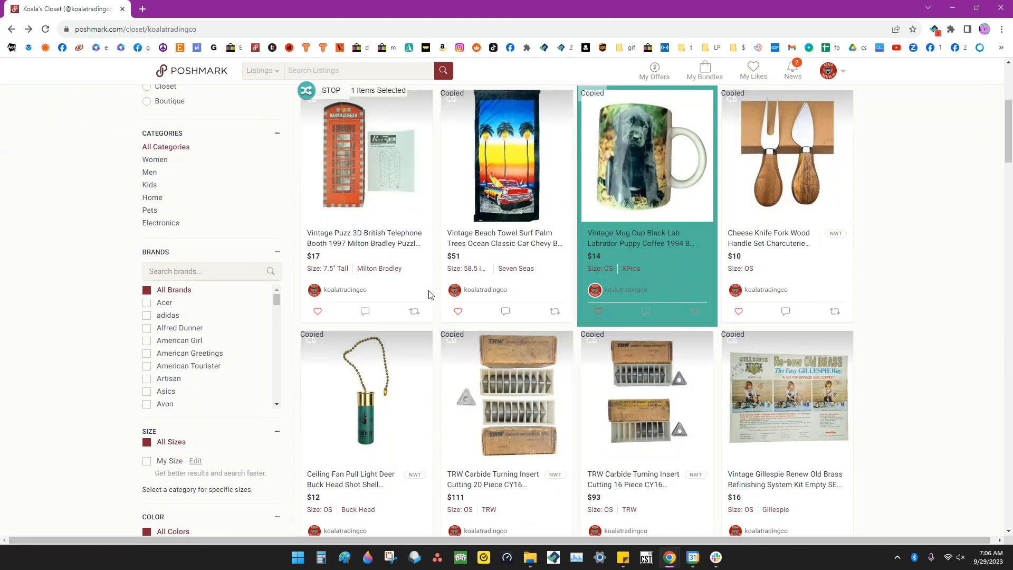
pyautogui.scroll(-3)
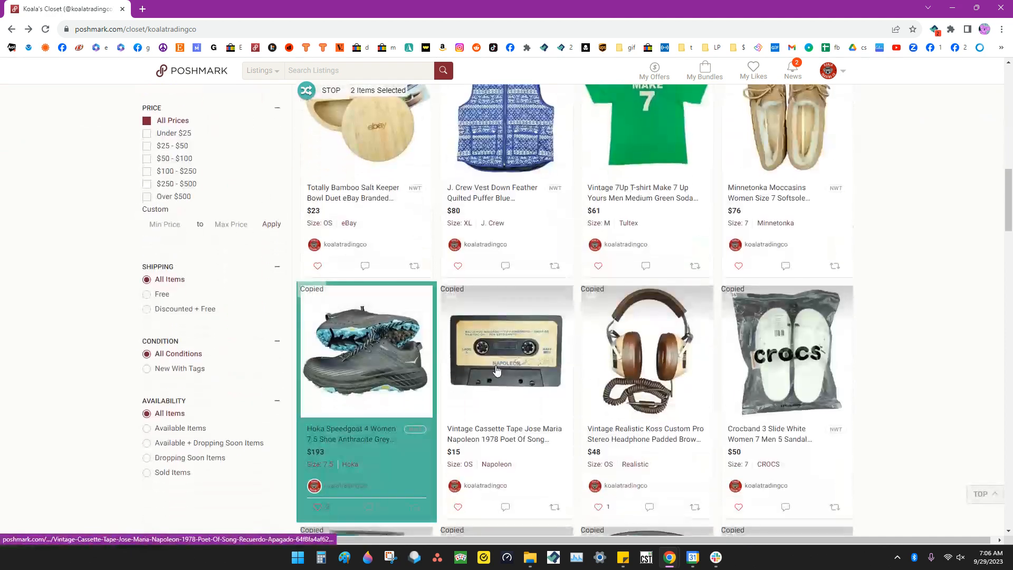
pyautogui.click(786, 351)
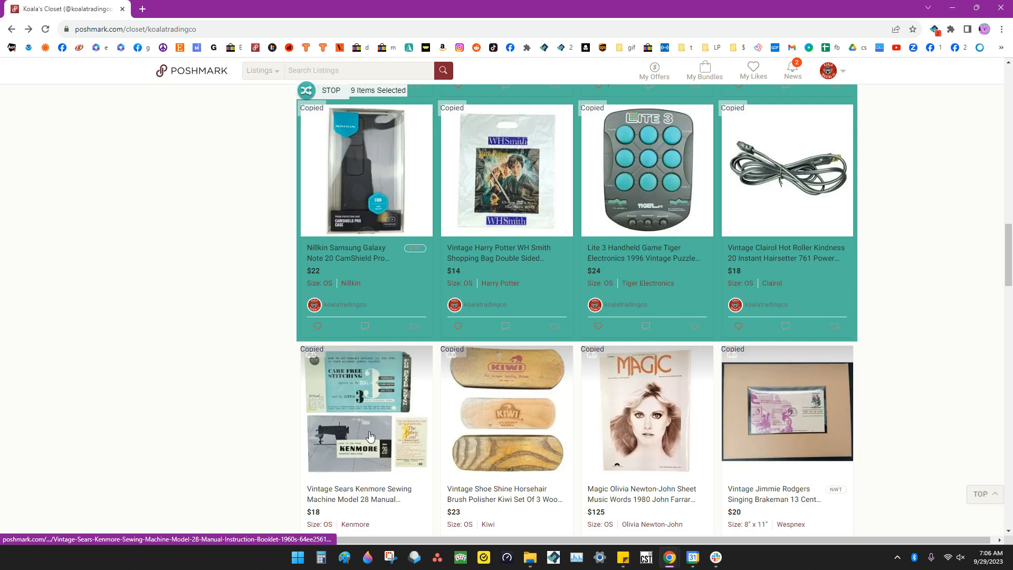
pyautogui.scroll(-3)
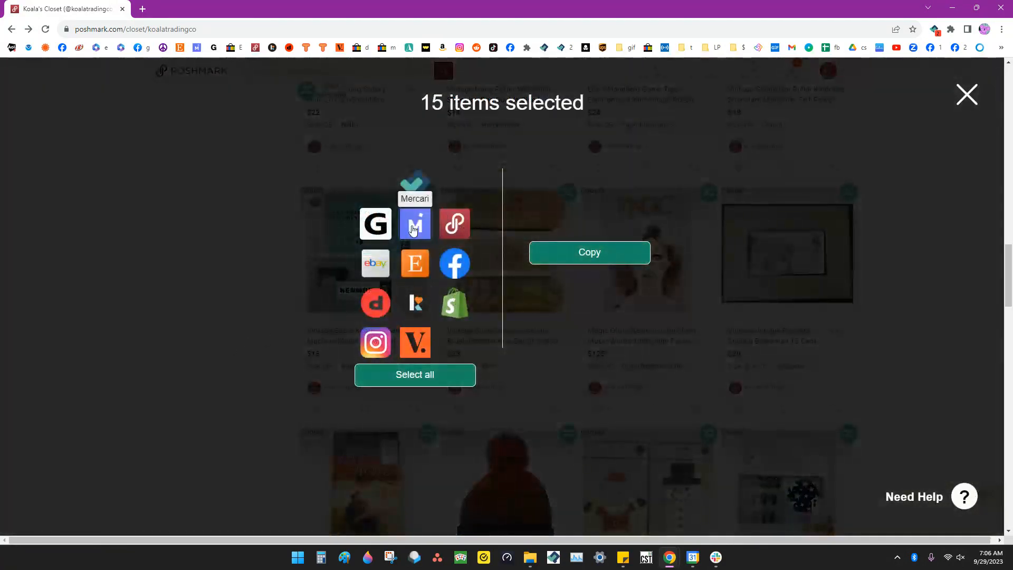
# Step: Choose Mercari as the destination and copy the fifteen selected listings
pyautogui.click(414, 224)
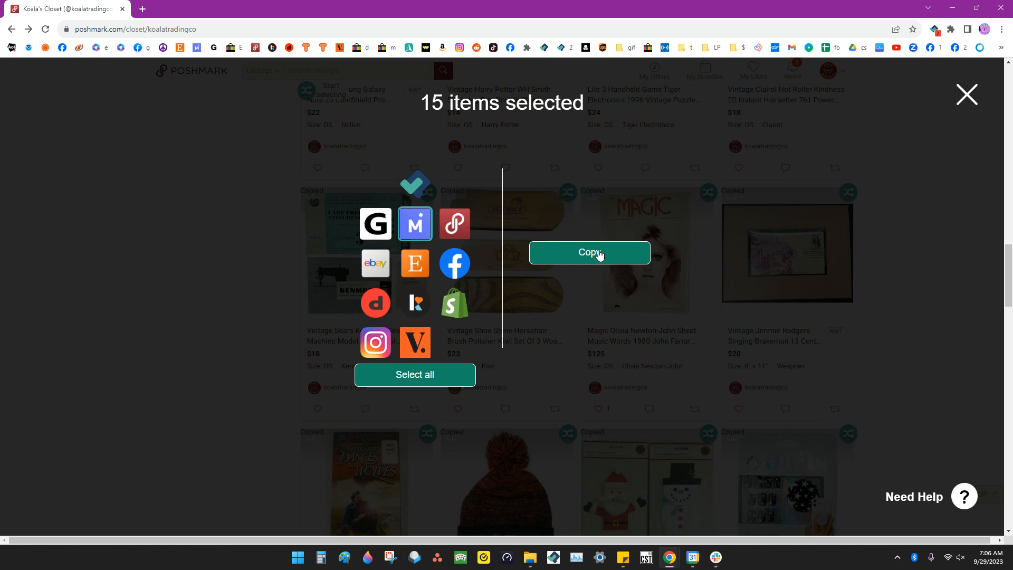
pyautogui.click(589, 253)
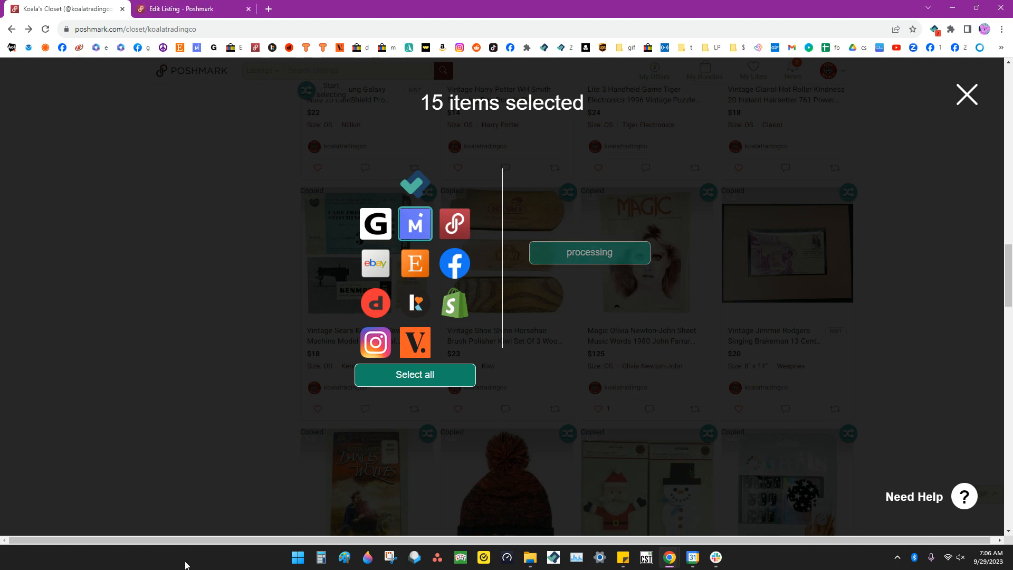
pyautogui.click(414, 224)
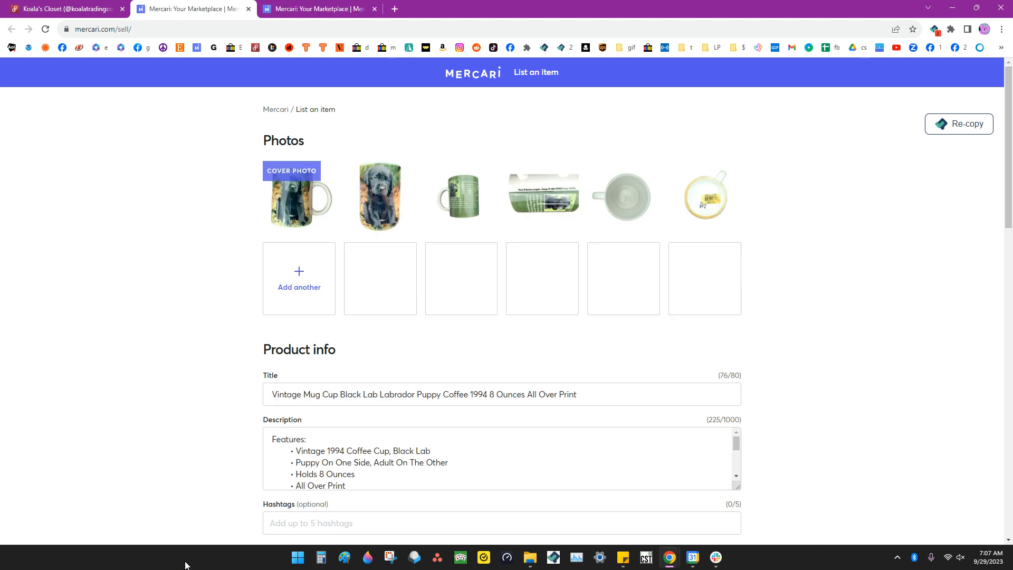
# Step: Review the prefilled Labrador mug form at $14 with Ship on your own, then list it
pyautogui.scroll(-3)
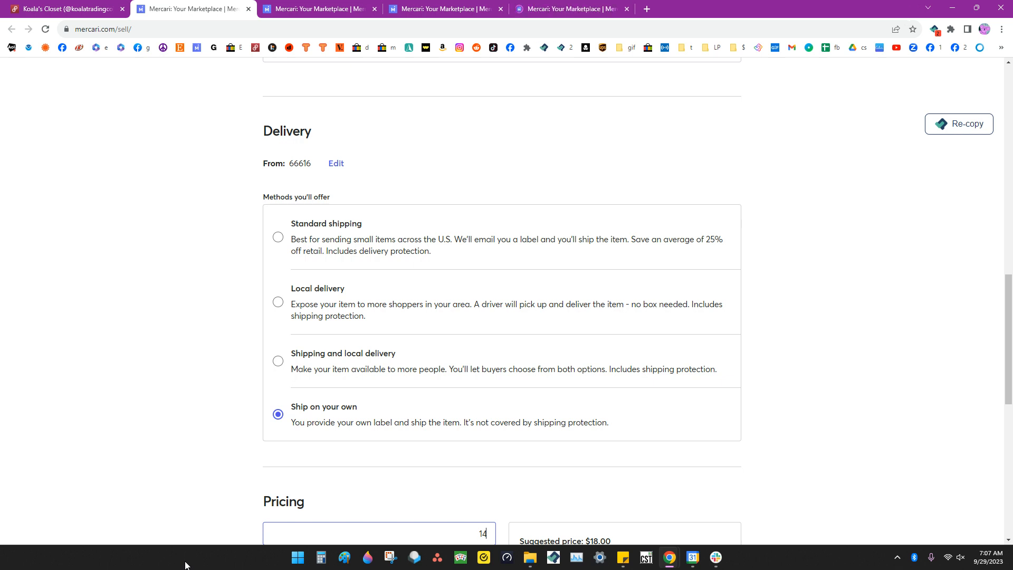
pyautogui.click(646, 9)
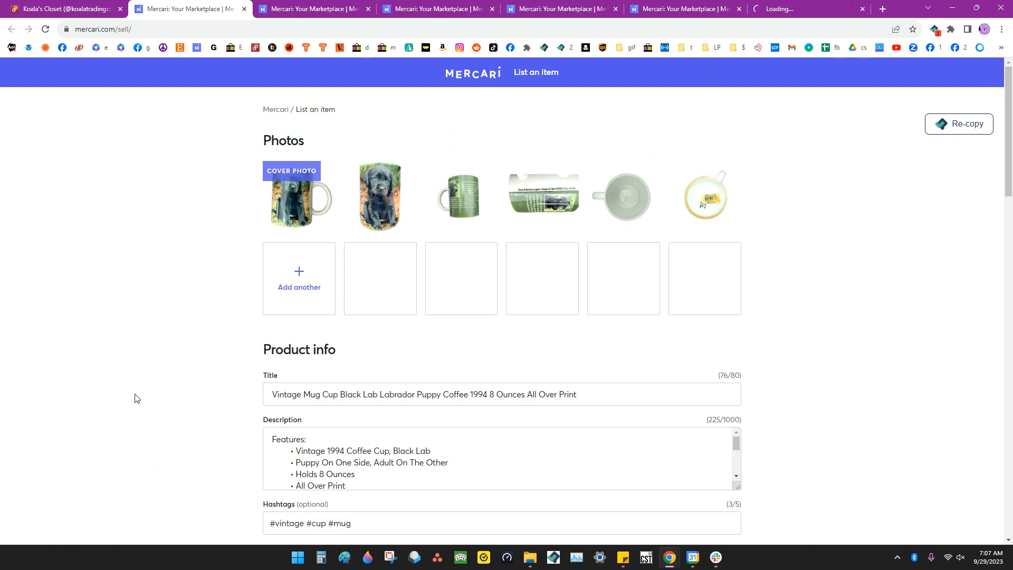
pyautogui.scroll(-3)
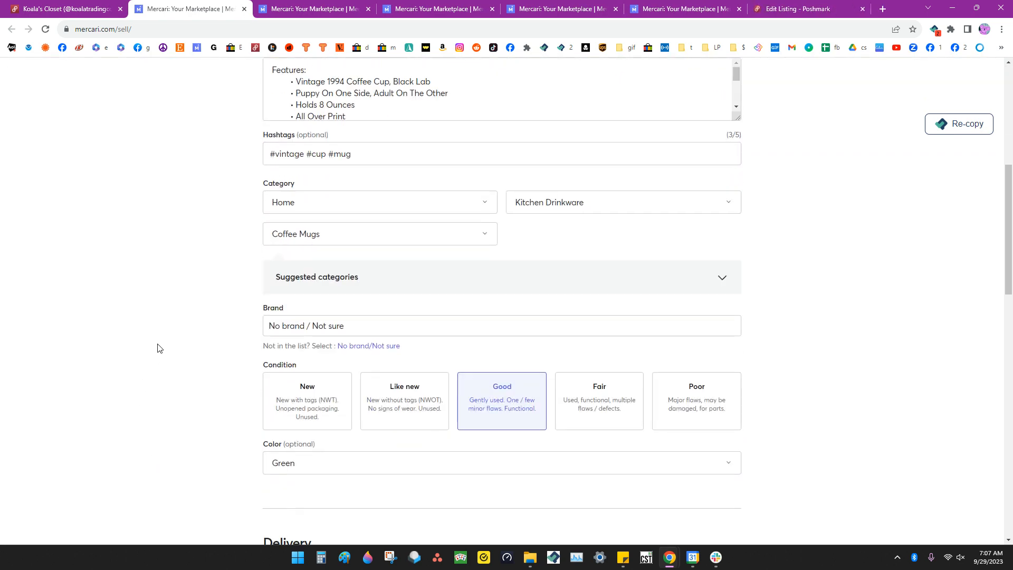
pyautogui.scroll(-3)
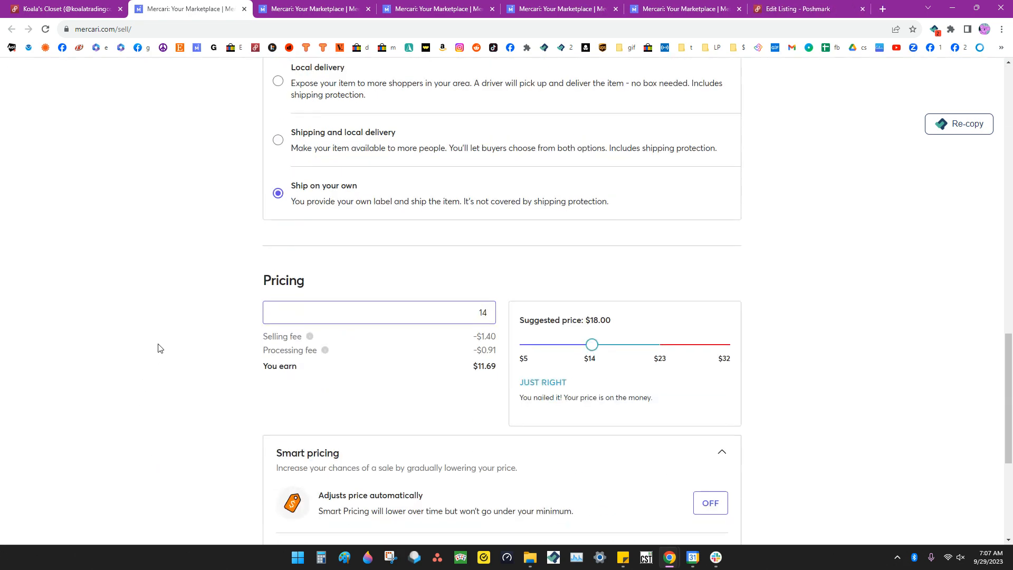
pyautogui.scroll(-3)
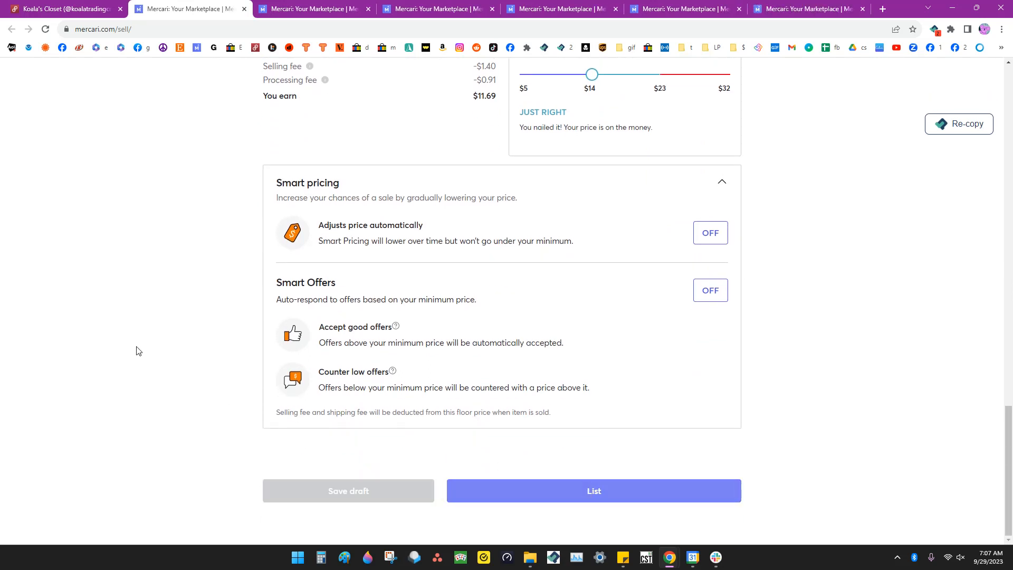
pyautogui.click(592, 491)
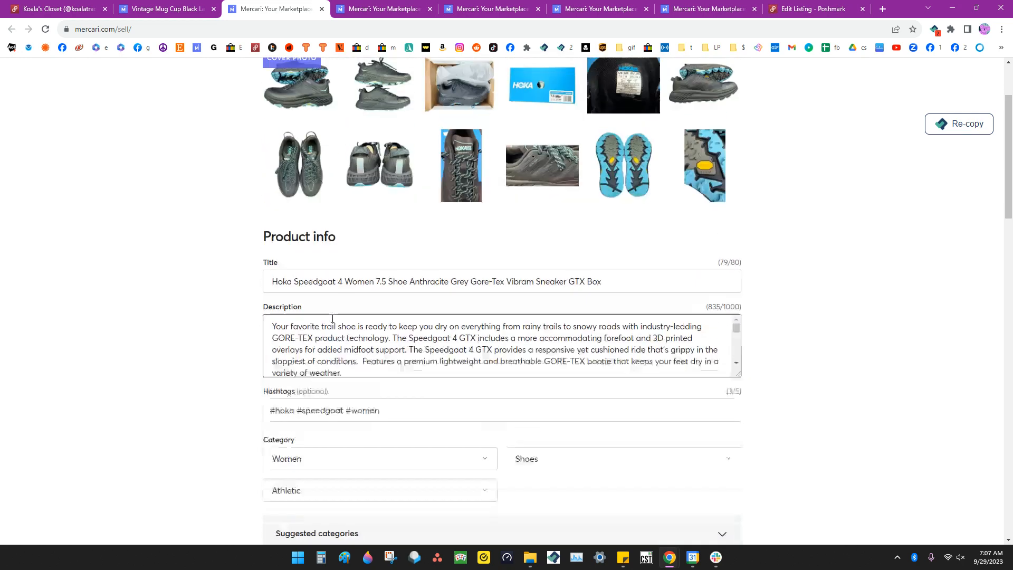
# Step: Pick the shoe size on the Hoka Speedgoat 4 form and list it at $193
pyautogui.scroll(-3)
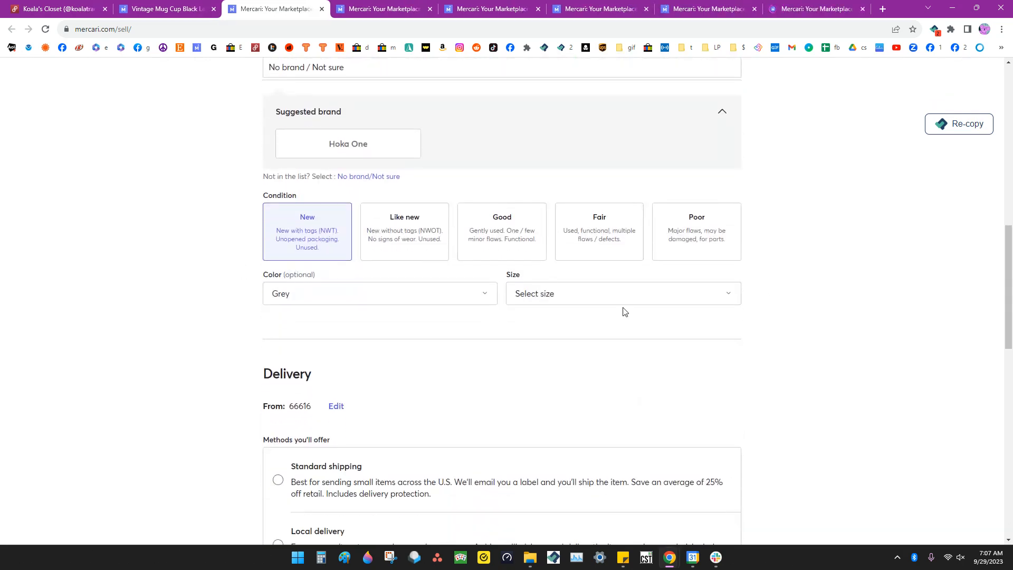
pyautogui.click(622, 293)
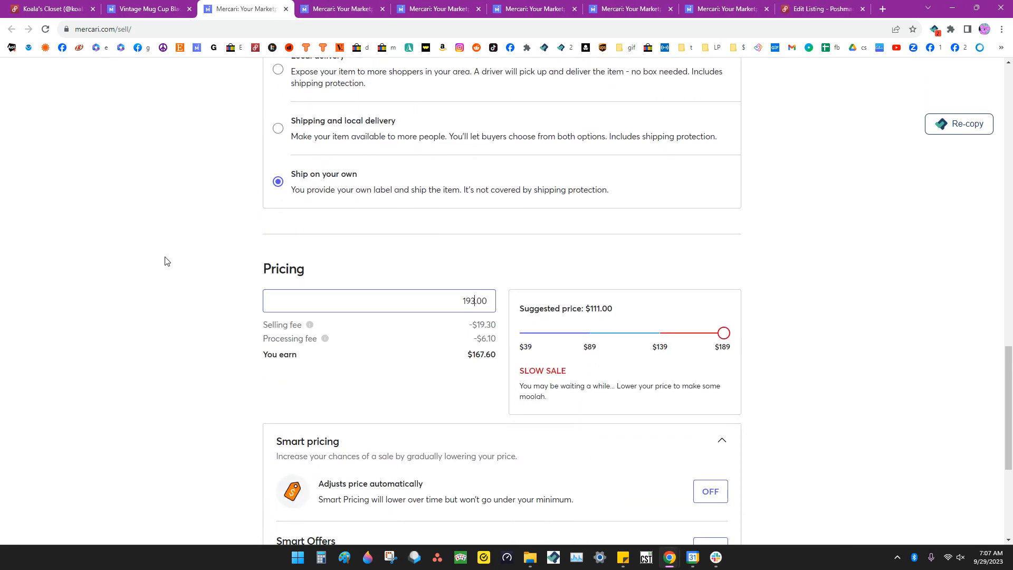
pyautogui.scroll(-3)
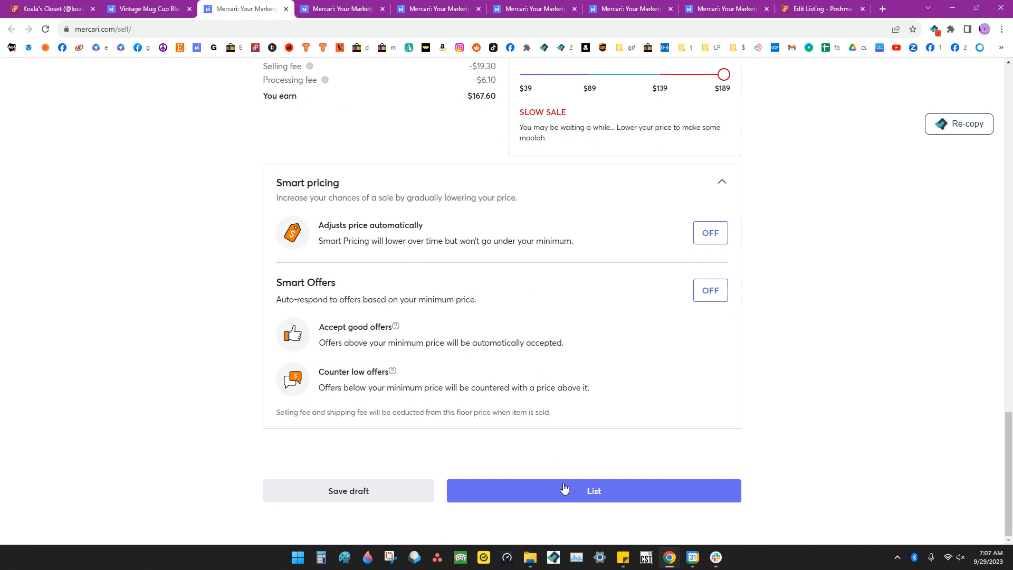
pyautogui.click(592, 490)
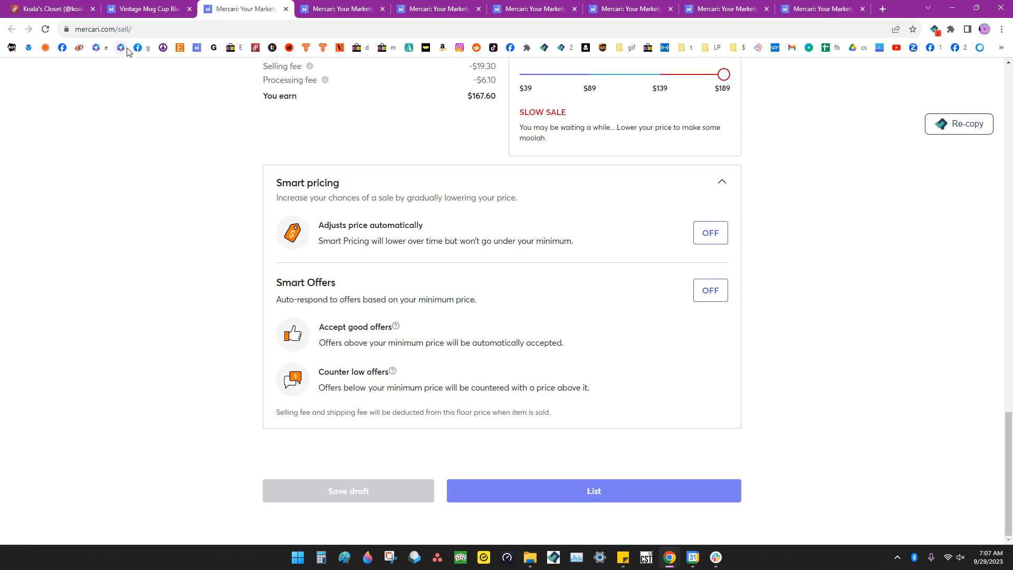
pyautogui.click(592, 490)
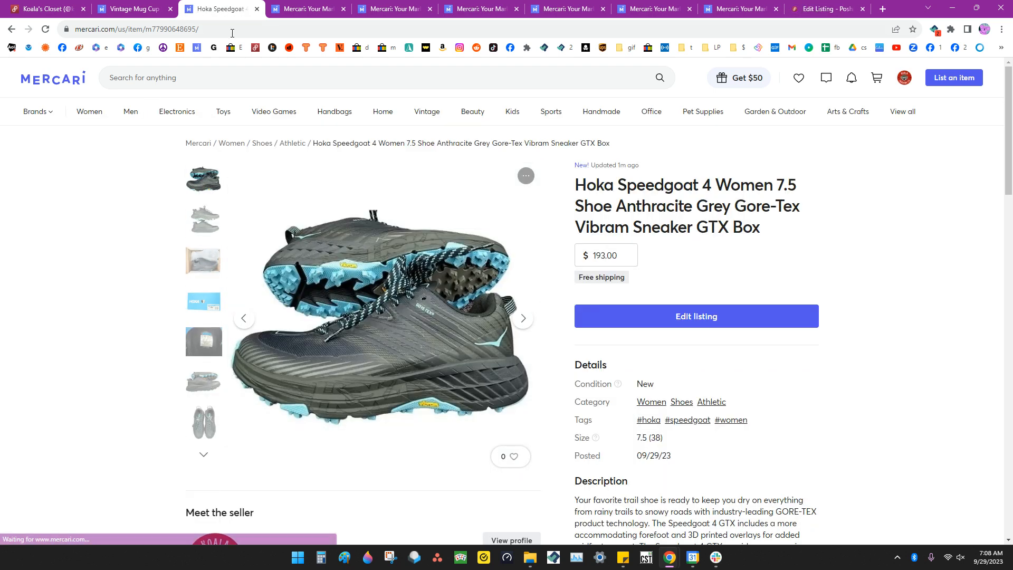
pyautogui.moveTo(88, 230)
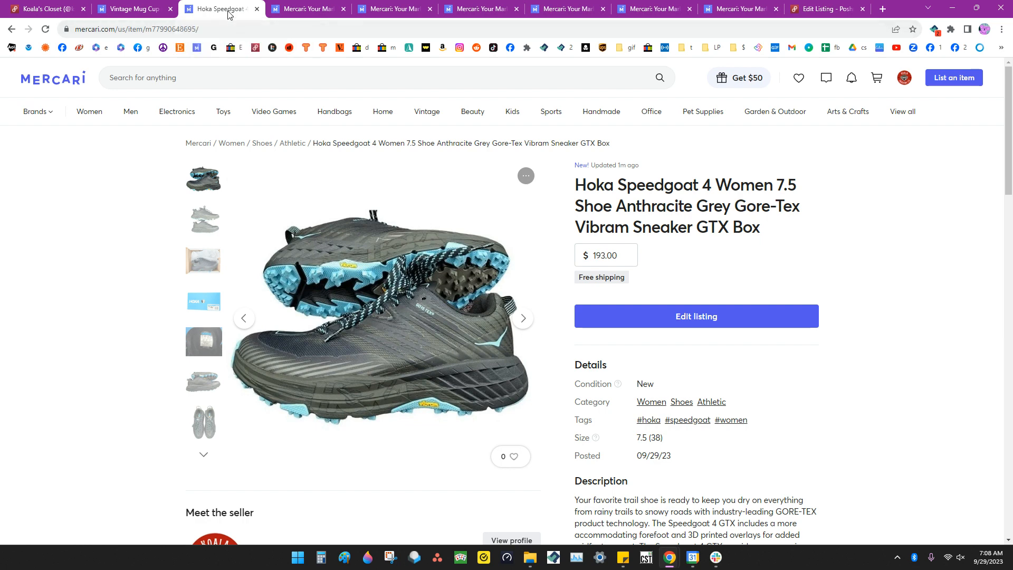
# Step: Close the tabs to the right of the Hoka Speedgoat tab and view another shoe photo
pyautogui.rightClick(220, 8)
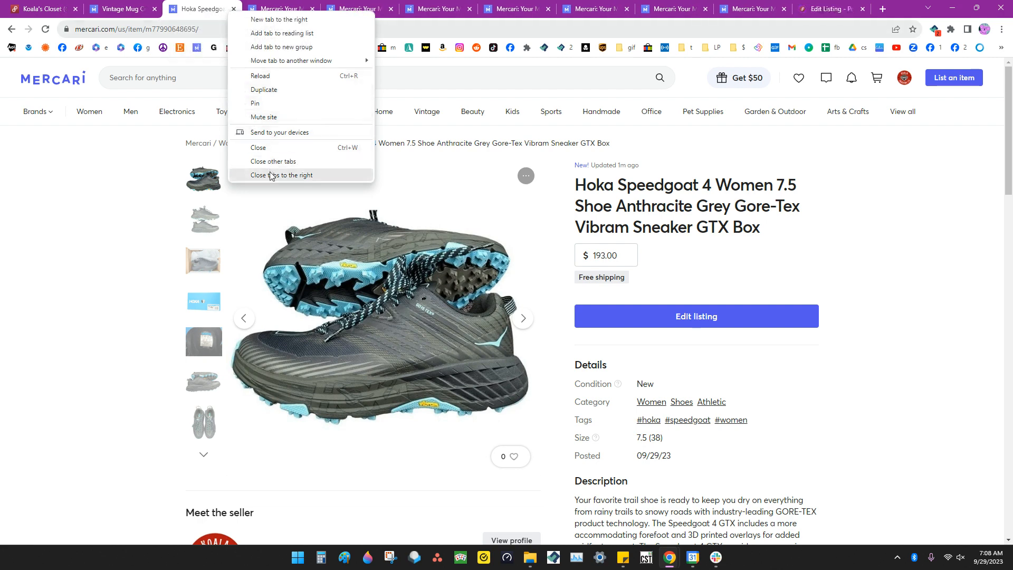
pyautogui.click(282, 175)
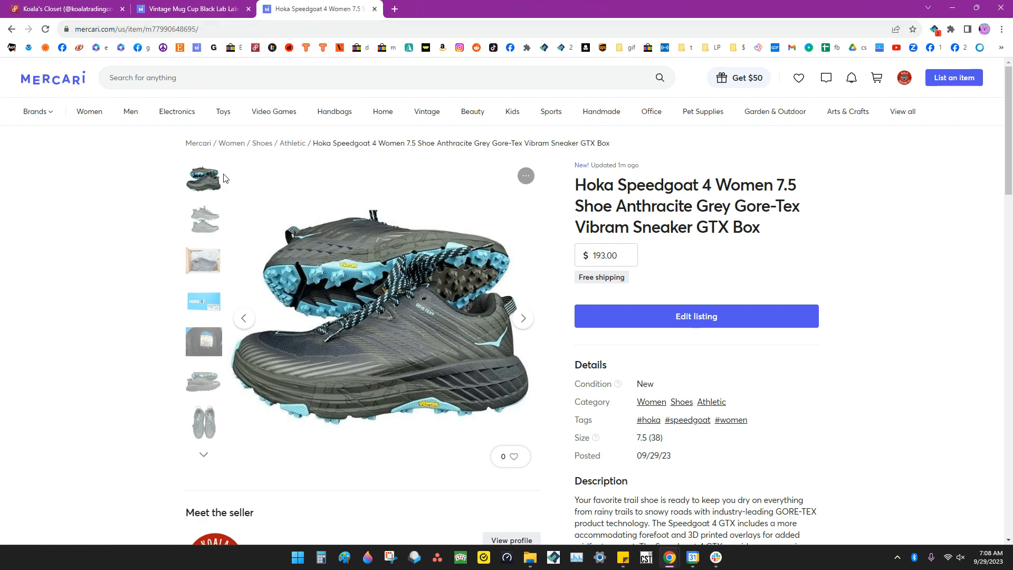
pyautogui.click(522, 318)
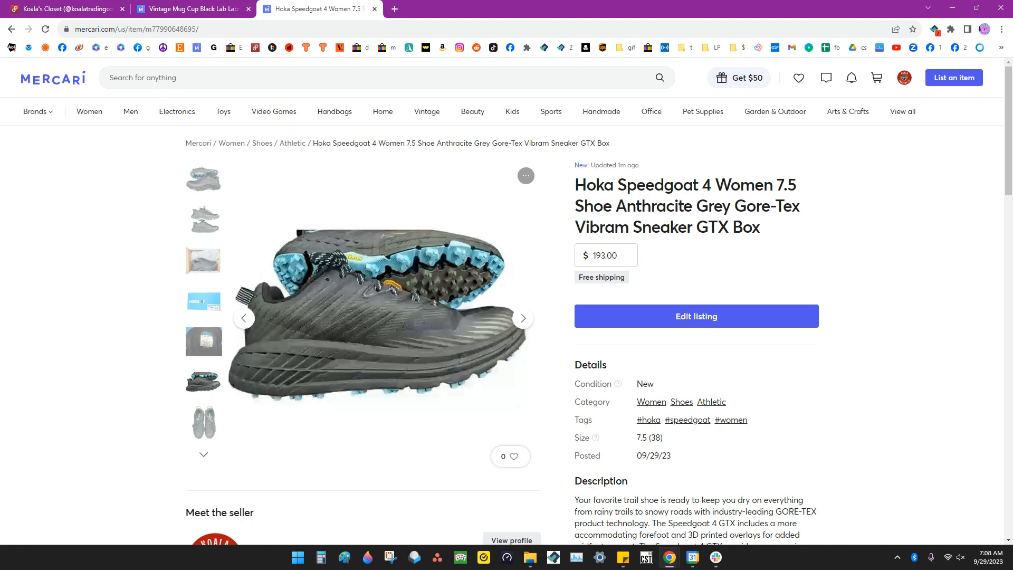